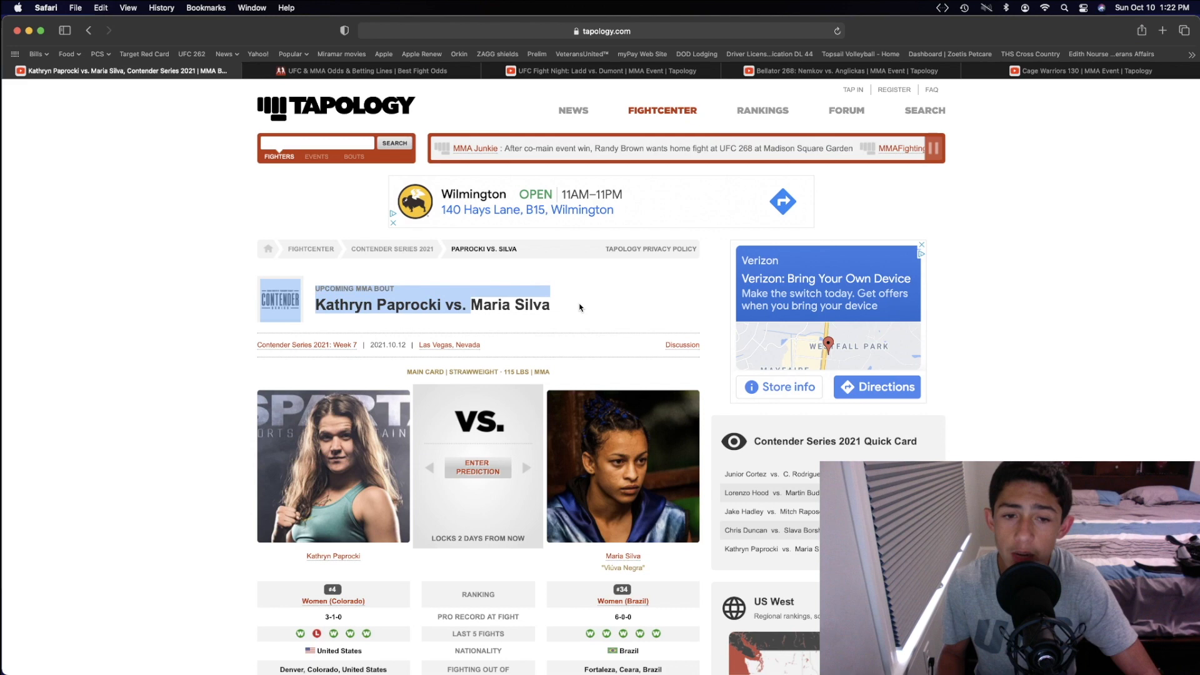
# Step: Check Paprocki's and Silva's fight records, then view BestFightOdds lines for their DWCS Week 7 bout
pyautogui.scroll(-3)
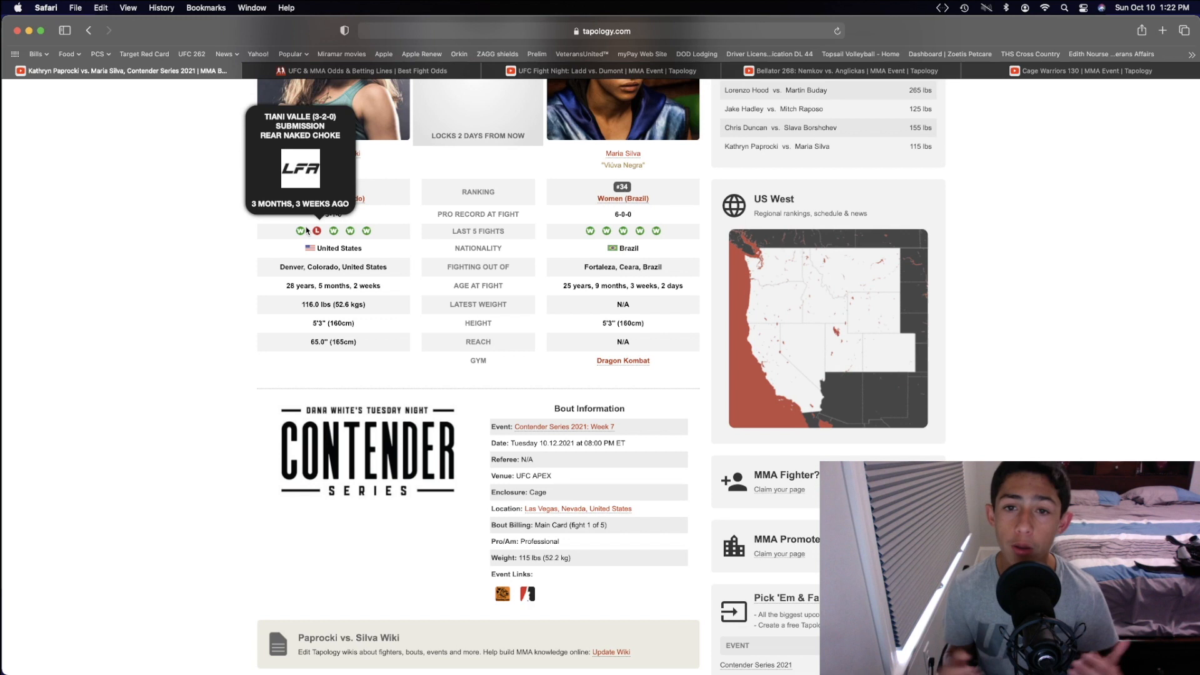
pyautogui.moveTo(655, 150)
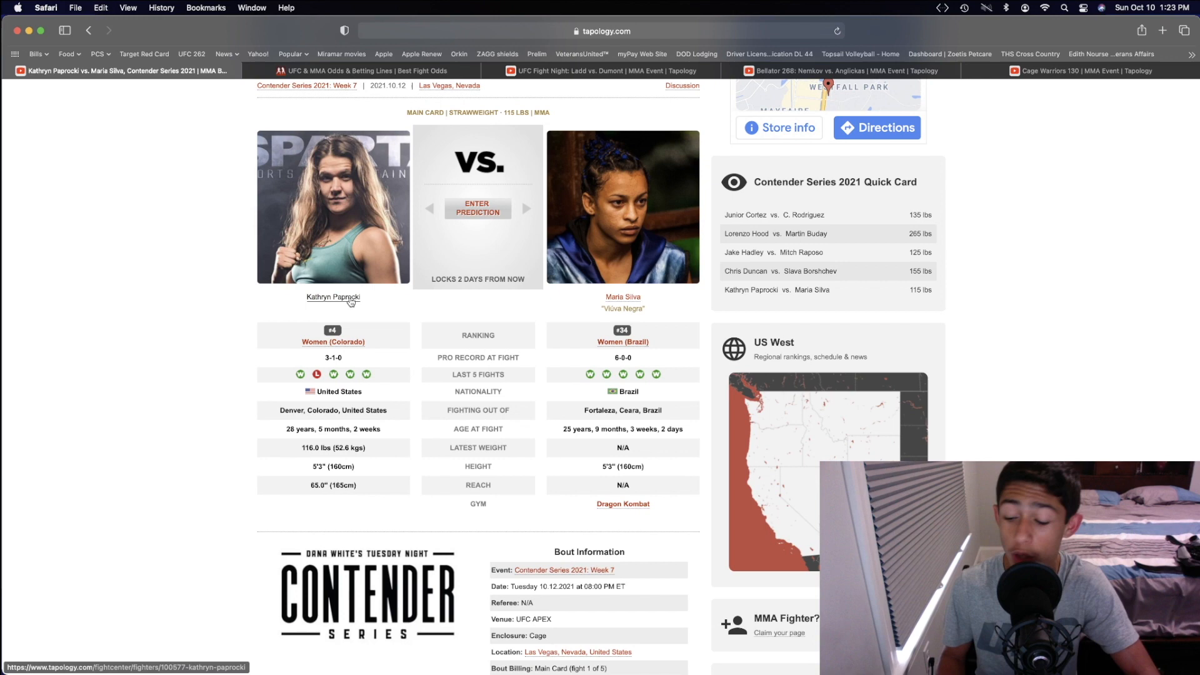
pyautogui.click(333, 296)
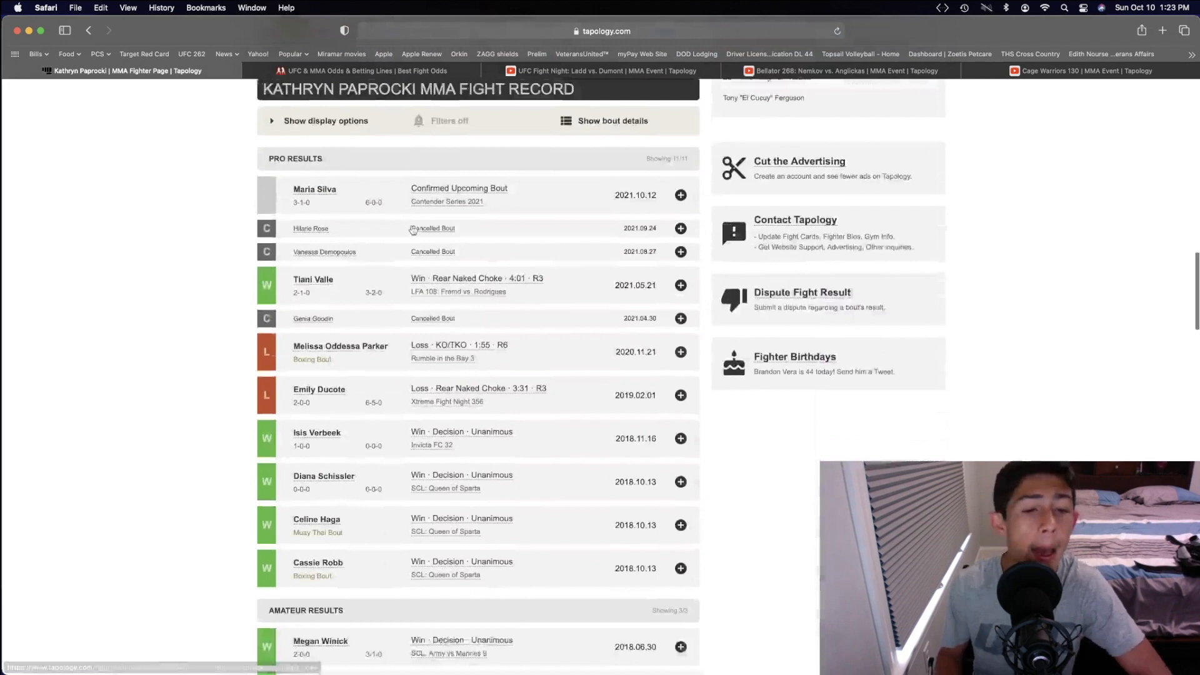
pyautogui.scroll(-3)
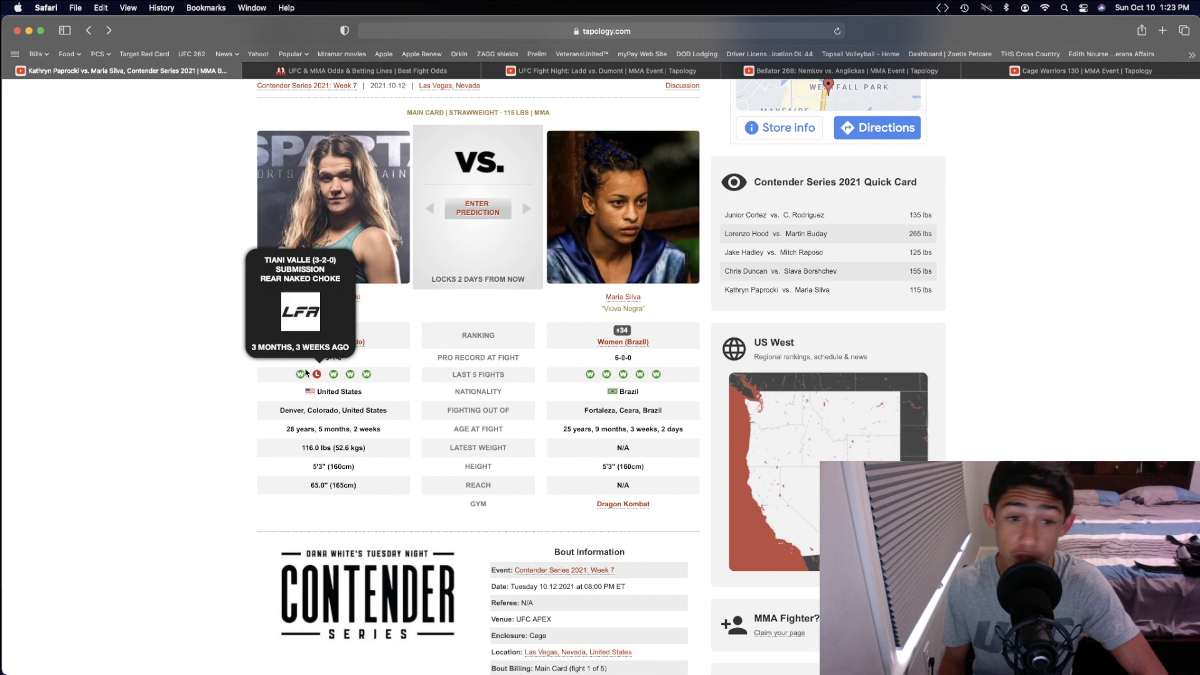
pyautogui.click(623, 296)
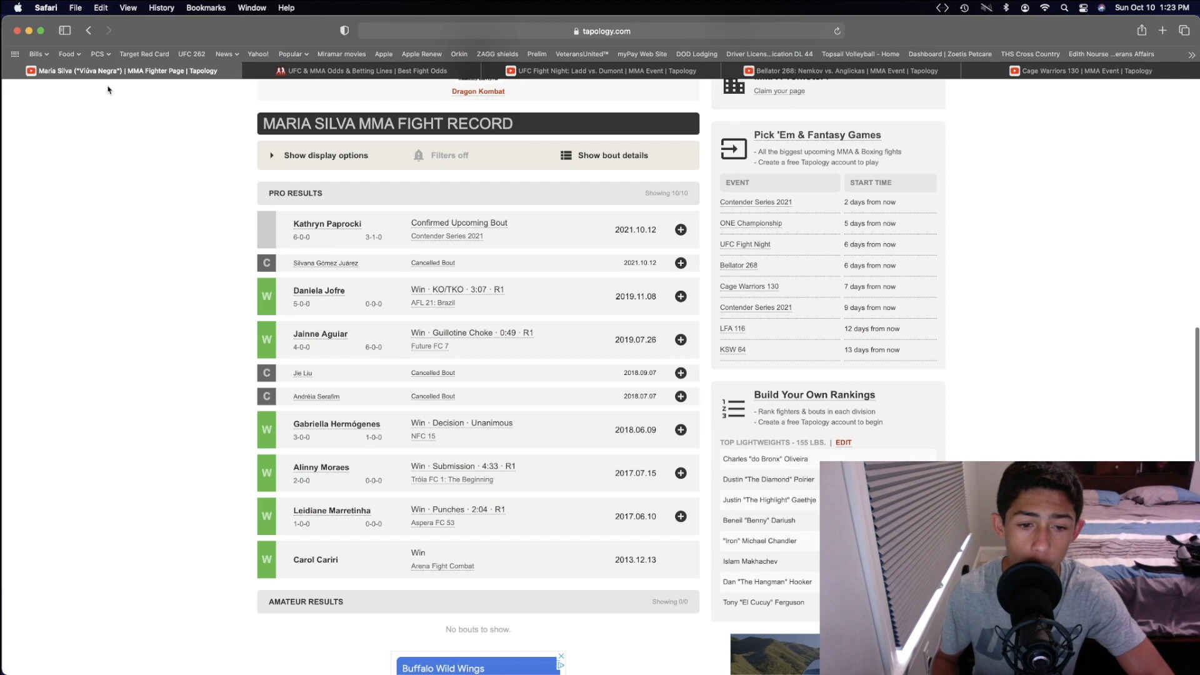
pyautogui.click(458, 222)
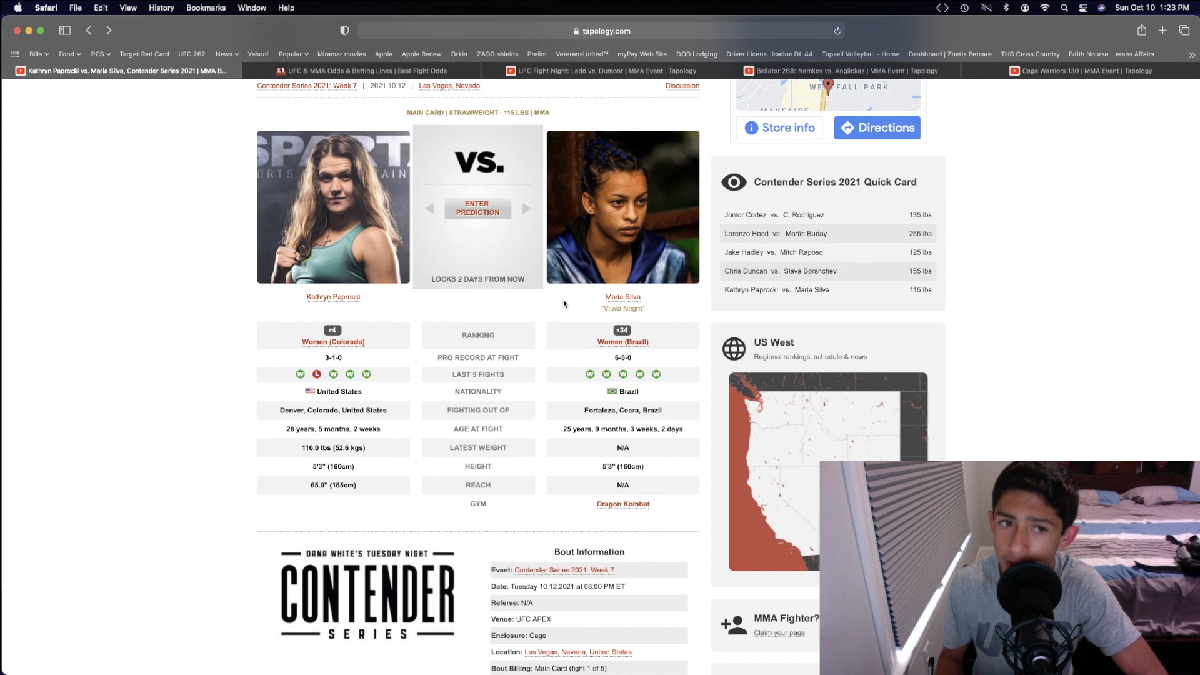
pyautogui.moveTo(549, 301)
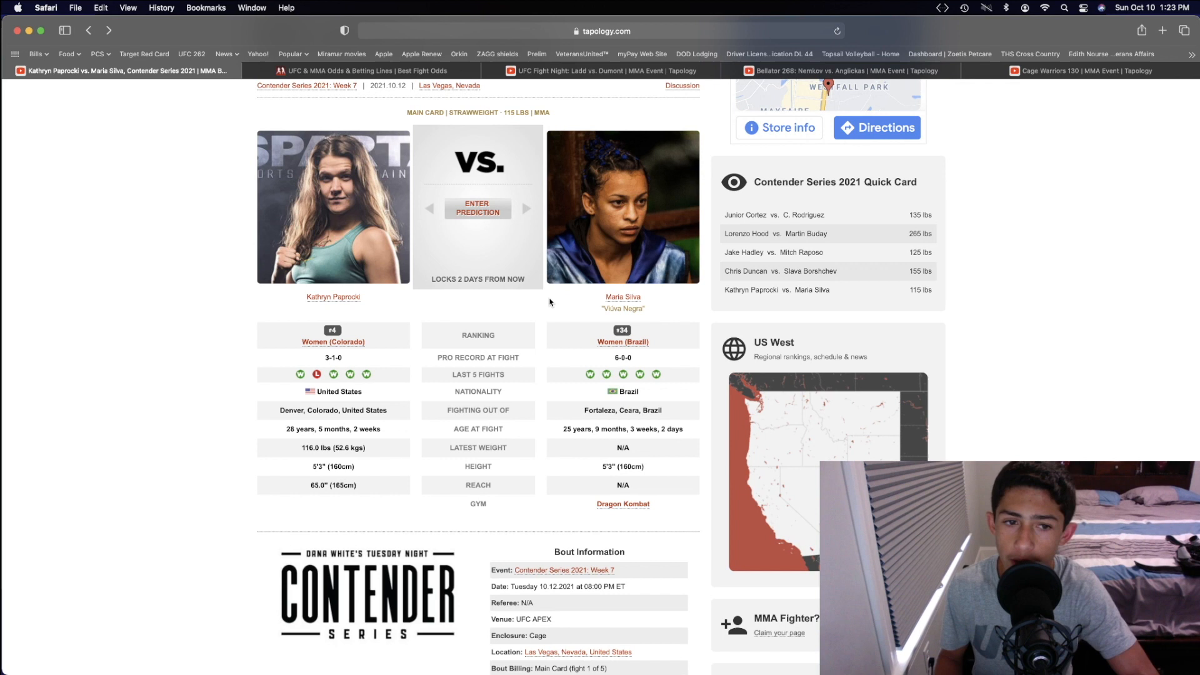
pyautogui.moveTo(532, 301)
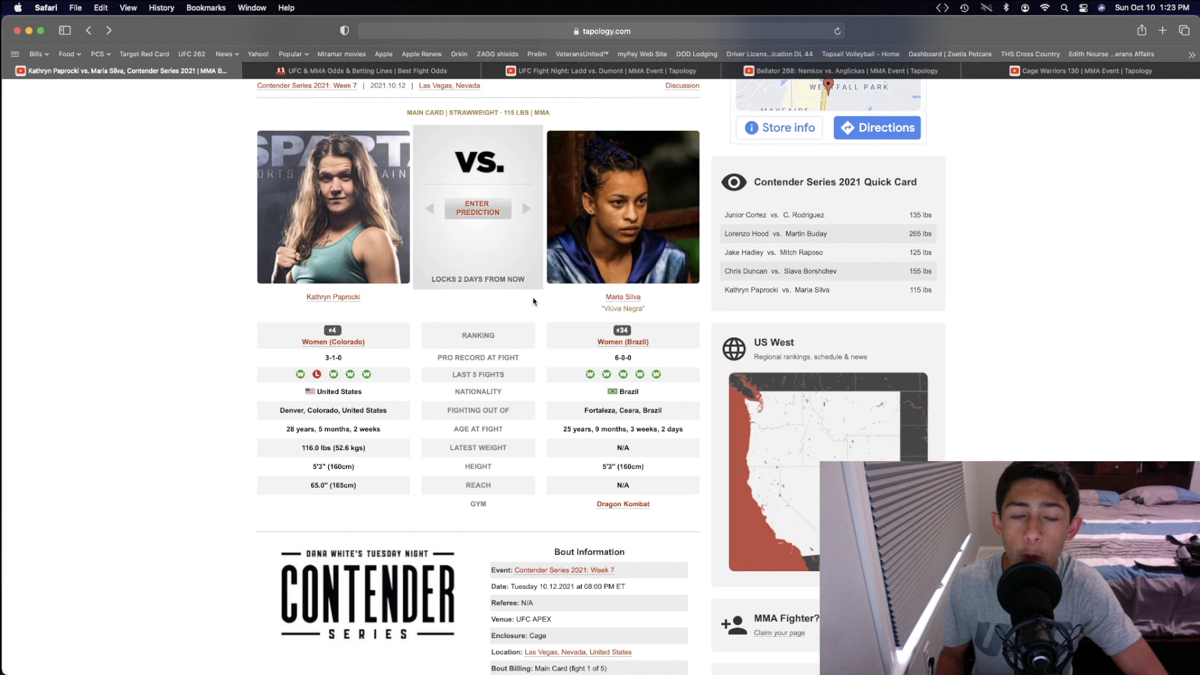
pyautogui.moveTo(536, 301)
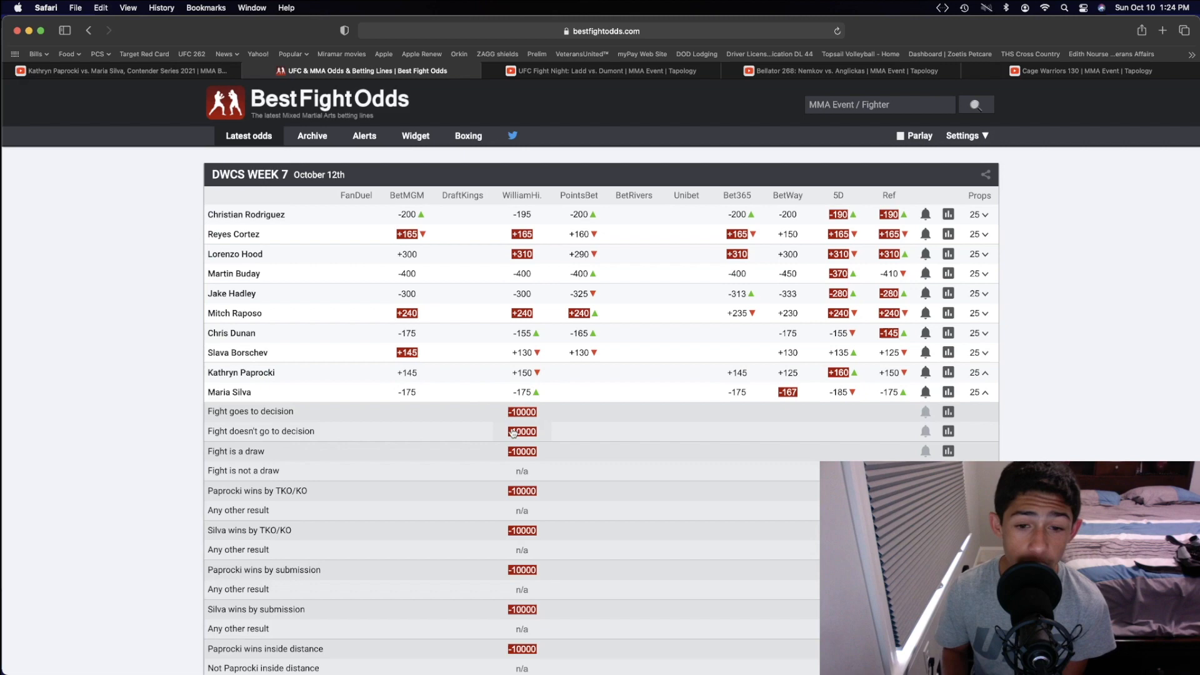
pyautogui.click(123, 70)
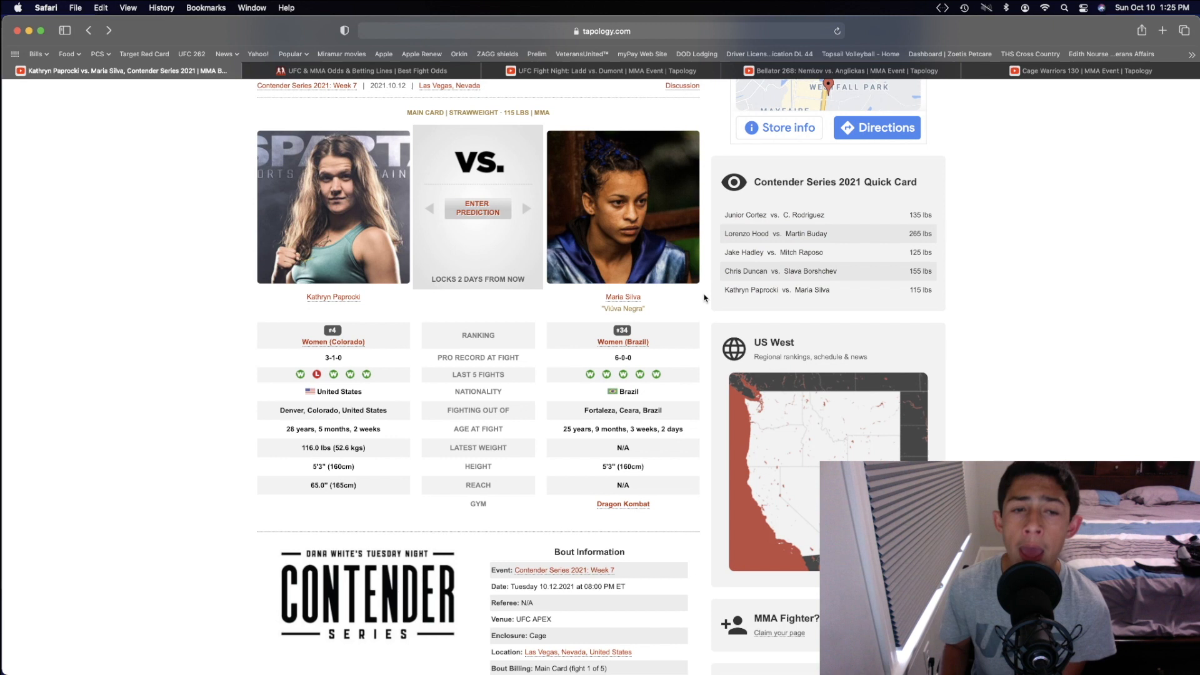
pyautogui.moveTo(691, 299)
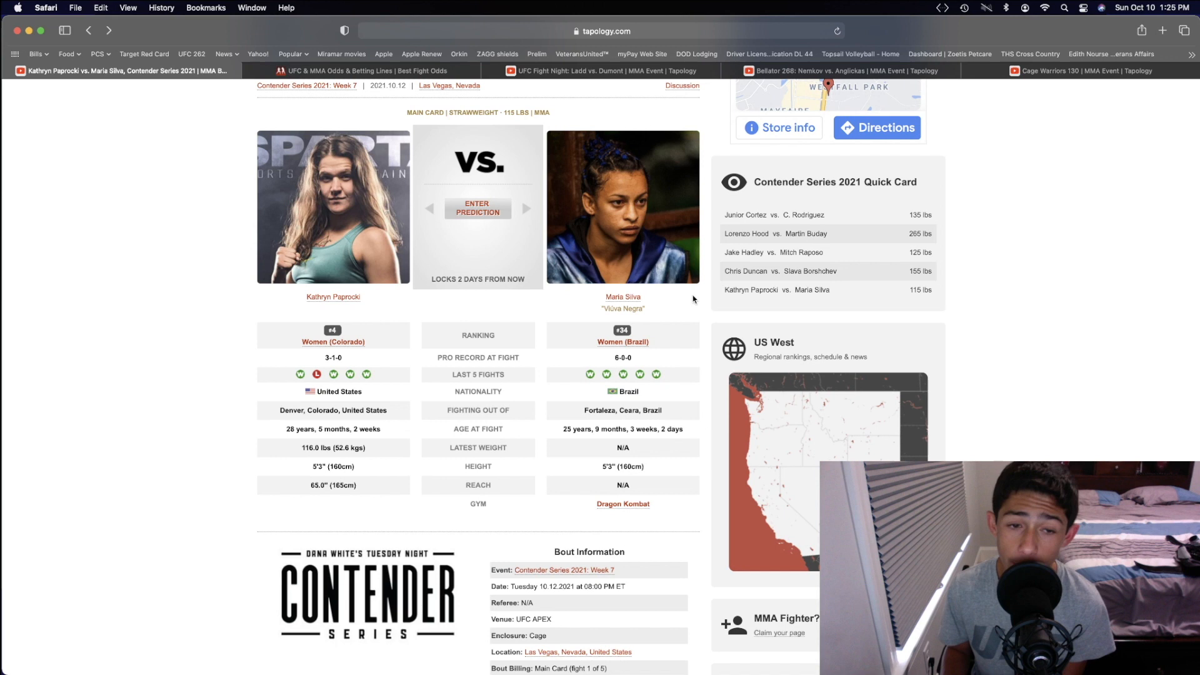